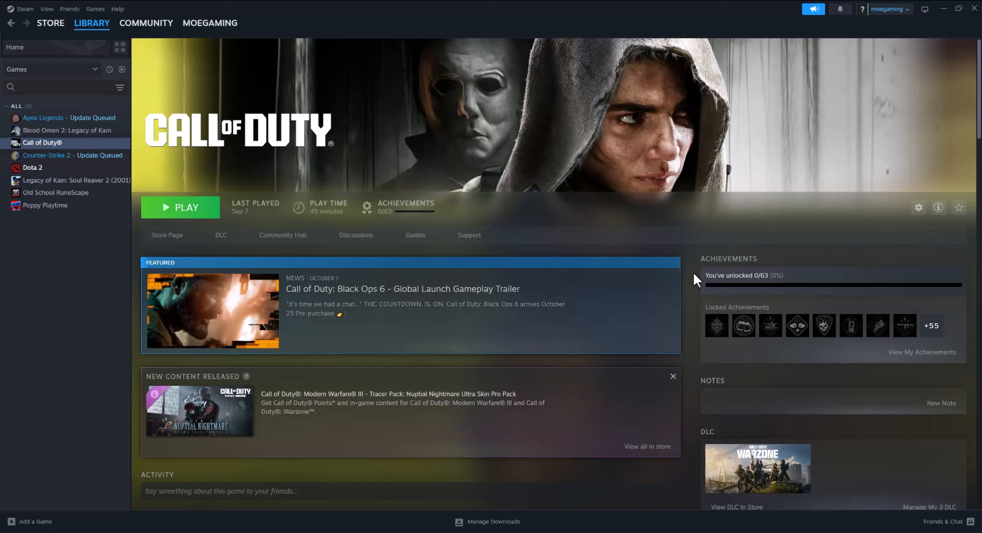
mouse_move(145, 146)
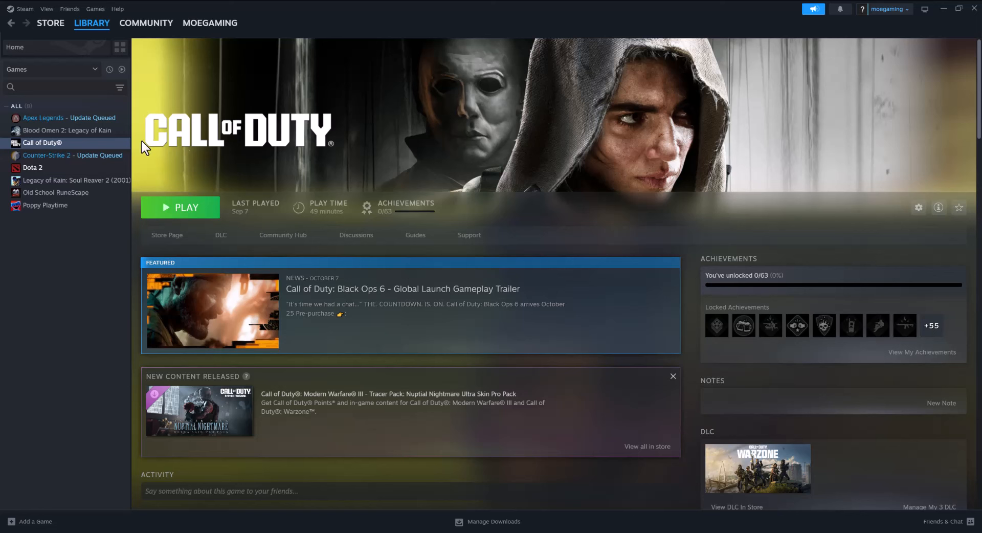
mouse_move(161, 169)
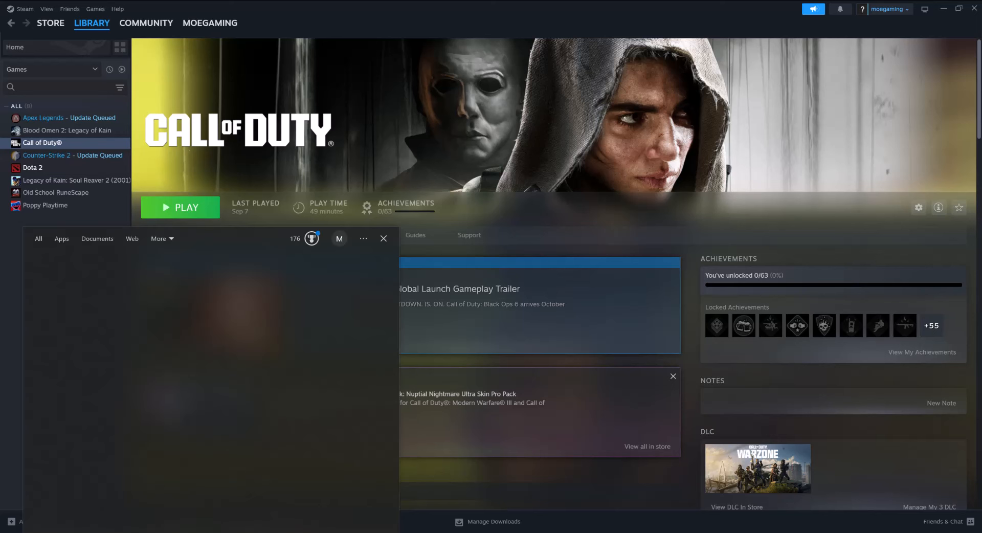
Step: Search 'network', reach Network Connections and bring up the Ethernet adapter's Properties dialog
text(network)
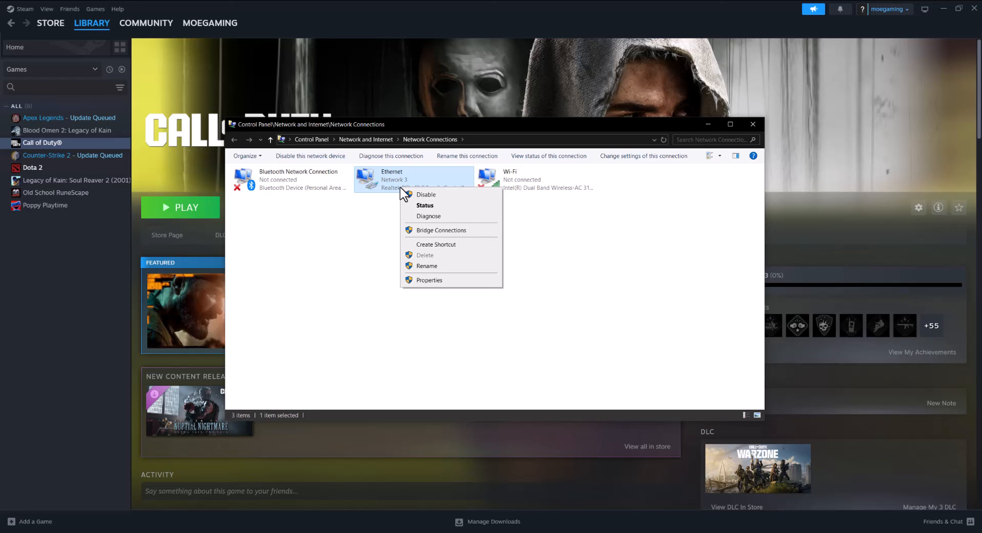
right_click(534, 179)
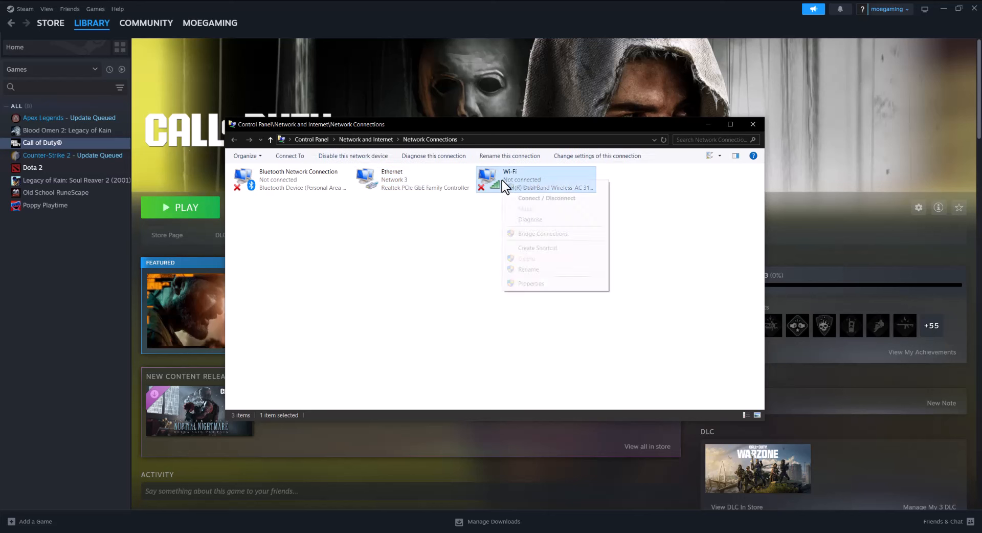
right_click(392, 178)
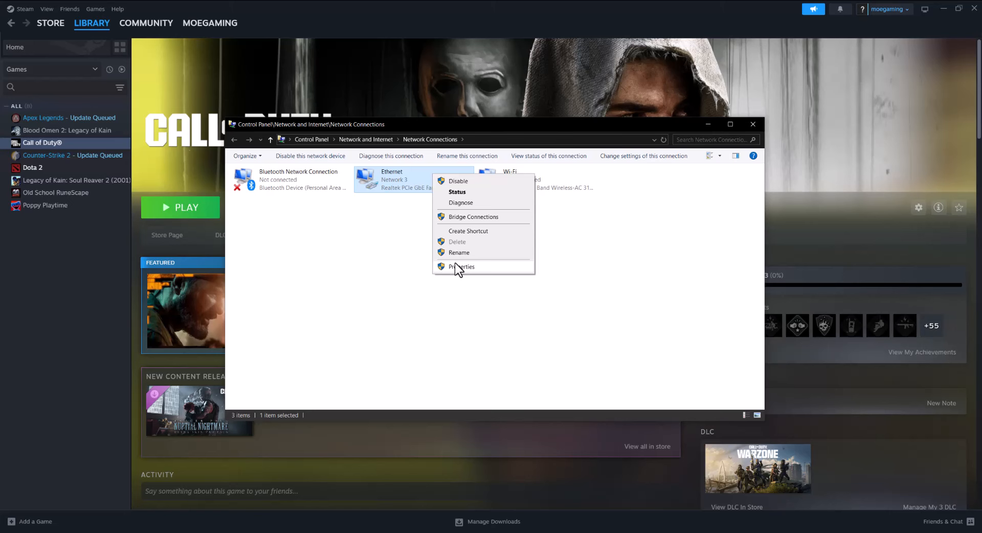
click(461, 266)
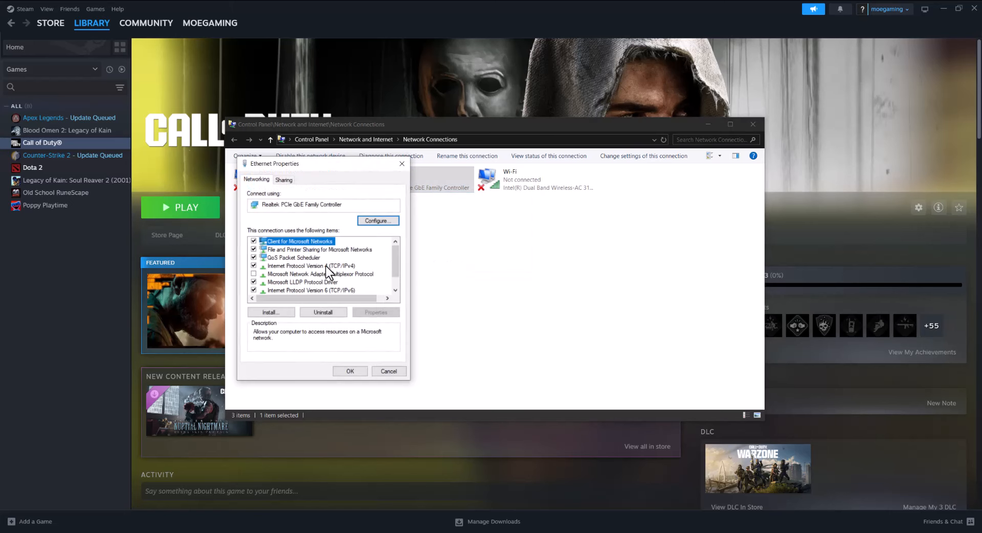
Step: Select Internet Protocol Version 4 (TCP/IPv4) and show its properties
click(311, 266)
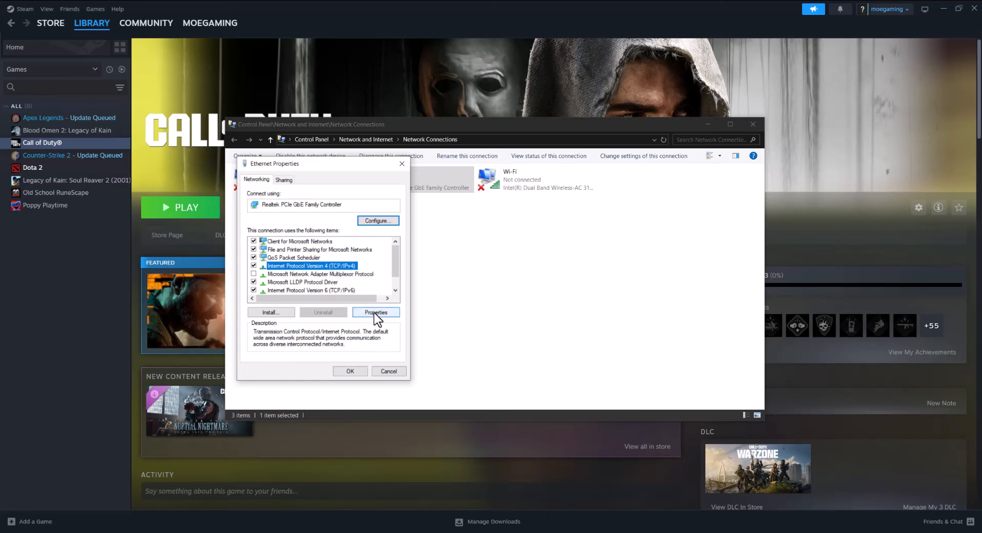
click(375, 312)
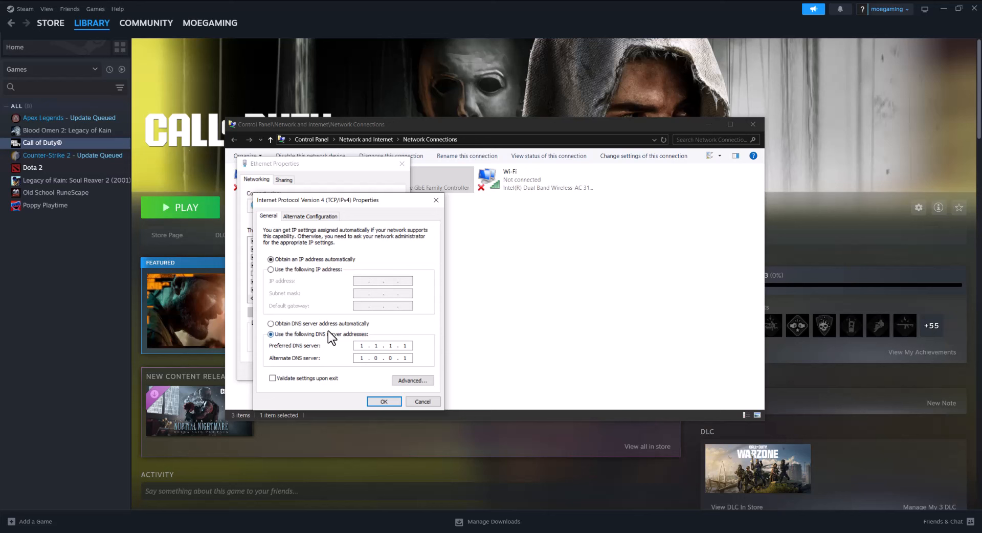
mouse_move(355, 339)
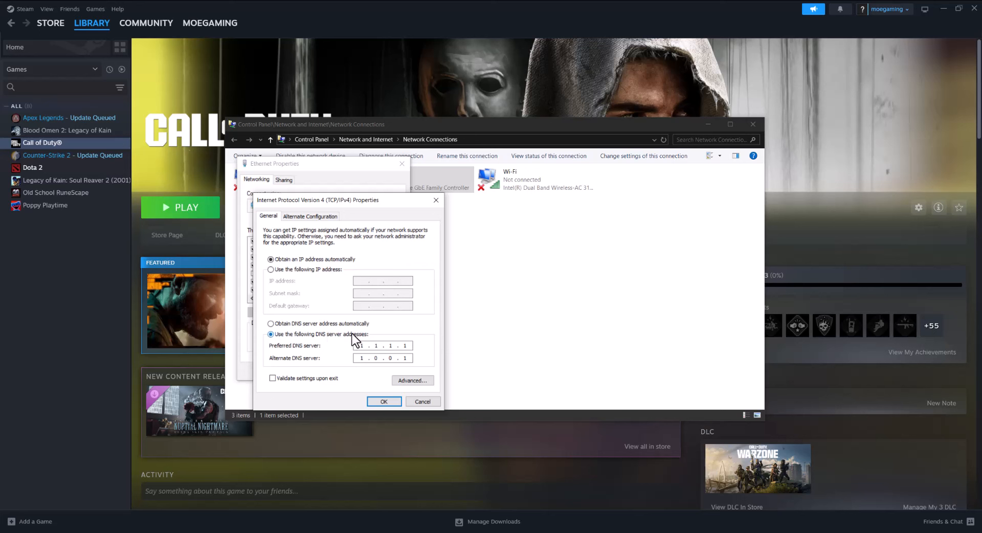
Step: Use manual DNS servers 1.1.1.1 and 1.0.0.1, confirm with OK and close Ethernet properties
click(360, 344)
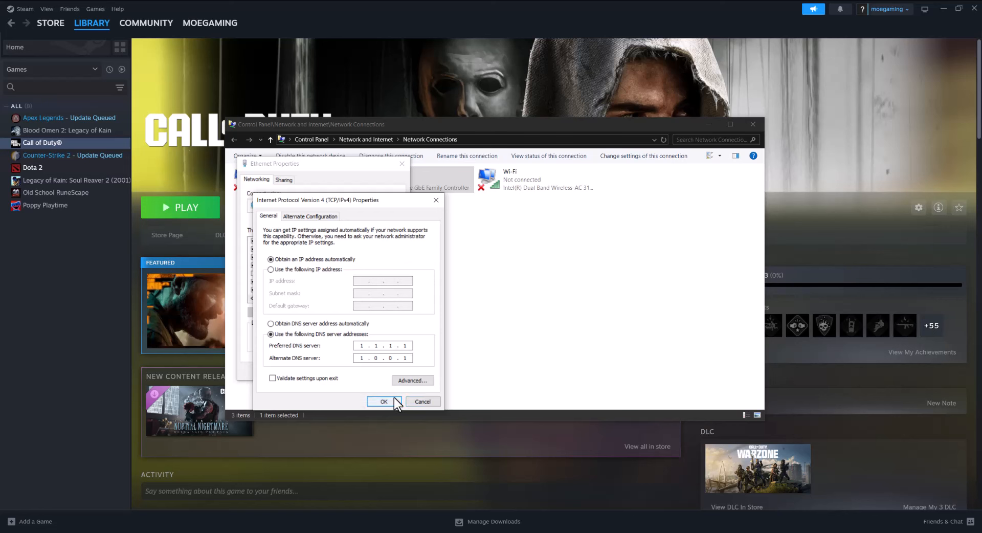
click(383, 401)
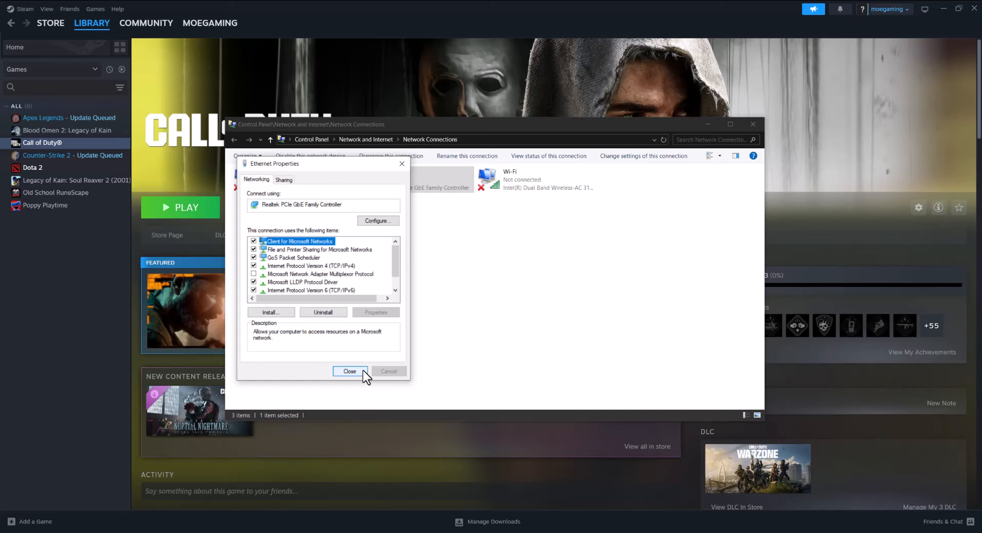
click(350, 370)
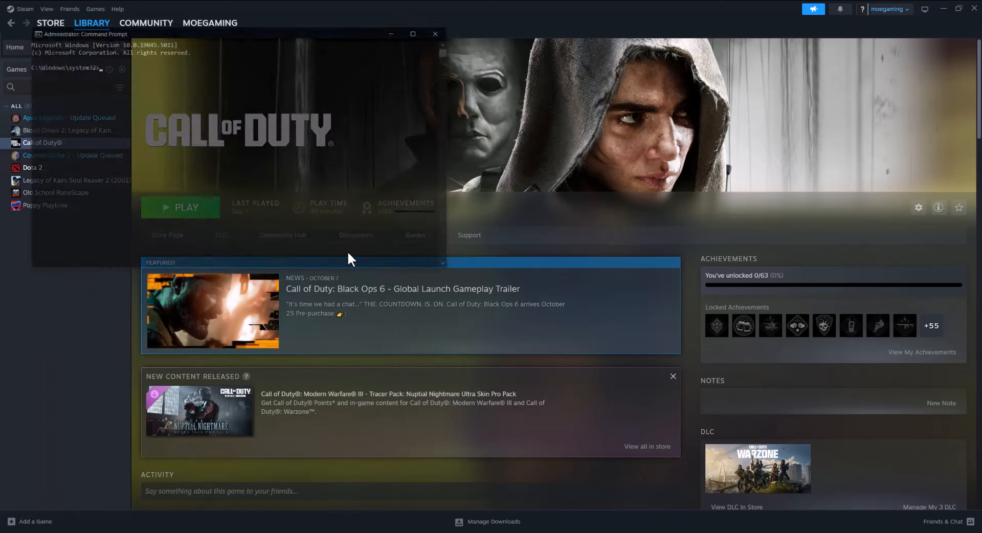
Step: Run ipconfig /flushdns in the admin Command Prompt to clear the DNS resolver cache
text(IPCON)
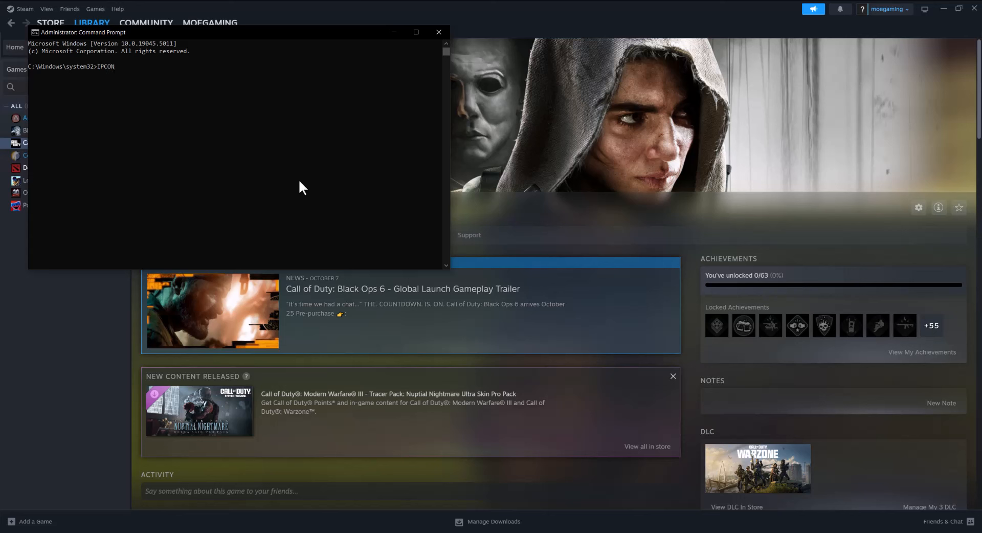
text(ipconfig /flus)
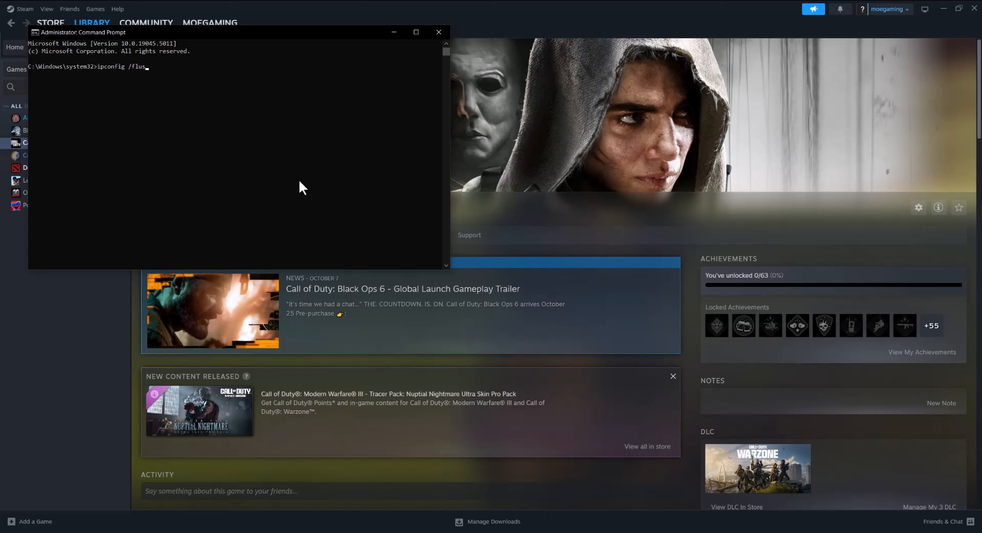
text(h)
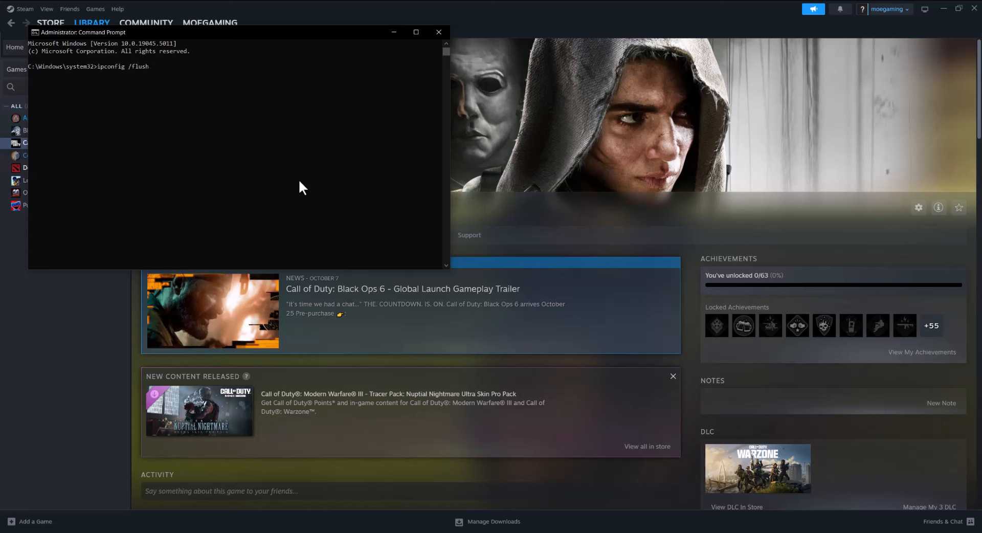
key(Return)
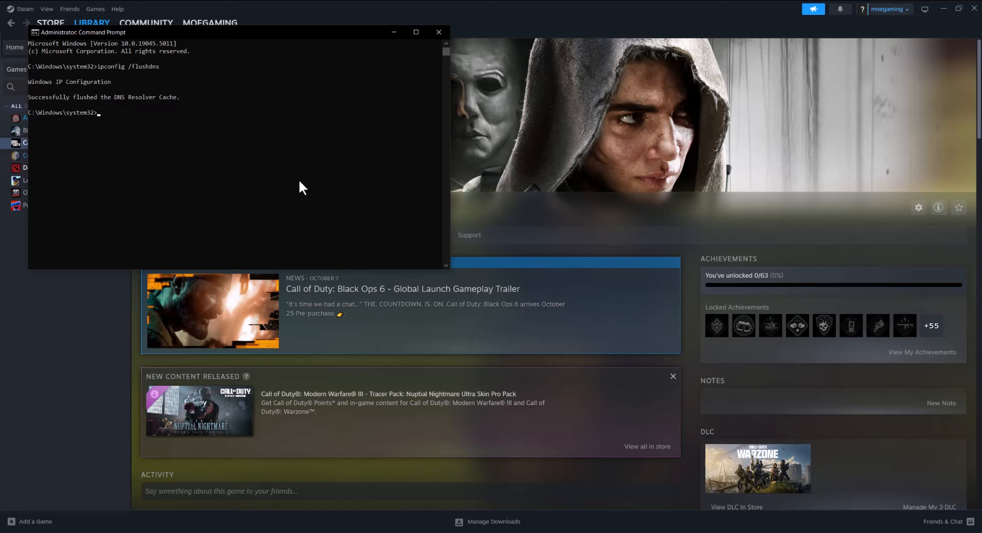